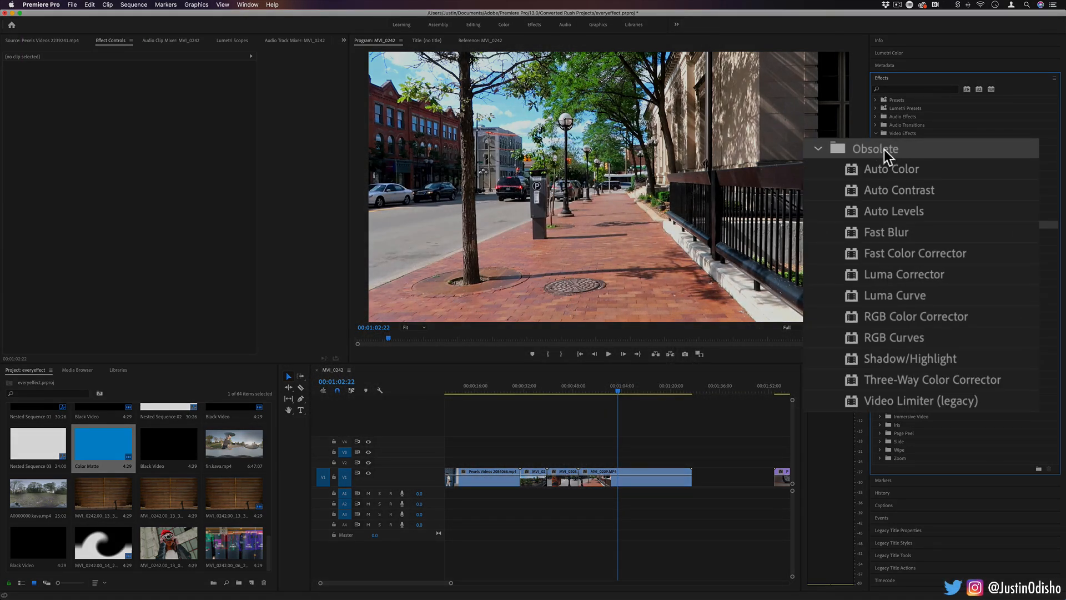
{"action": "mouse_move", "coordinate": [897, 168]}
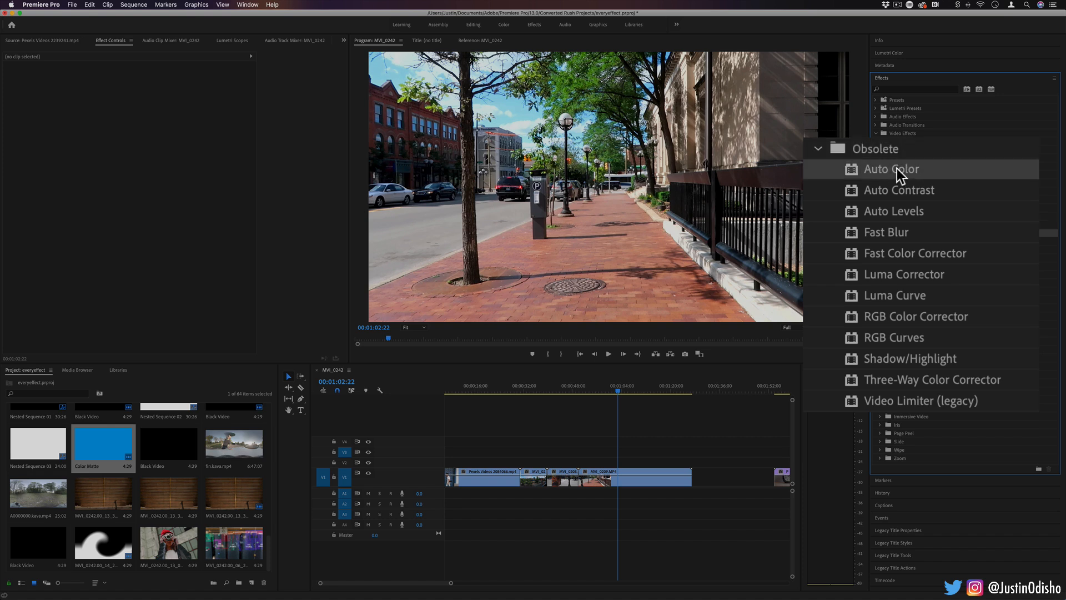
{"action": "mouse_move", "coordinate": [924, 212]}
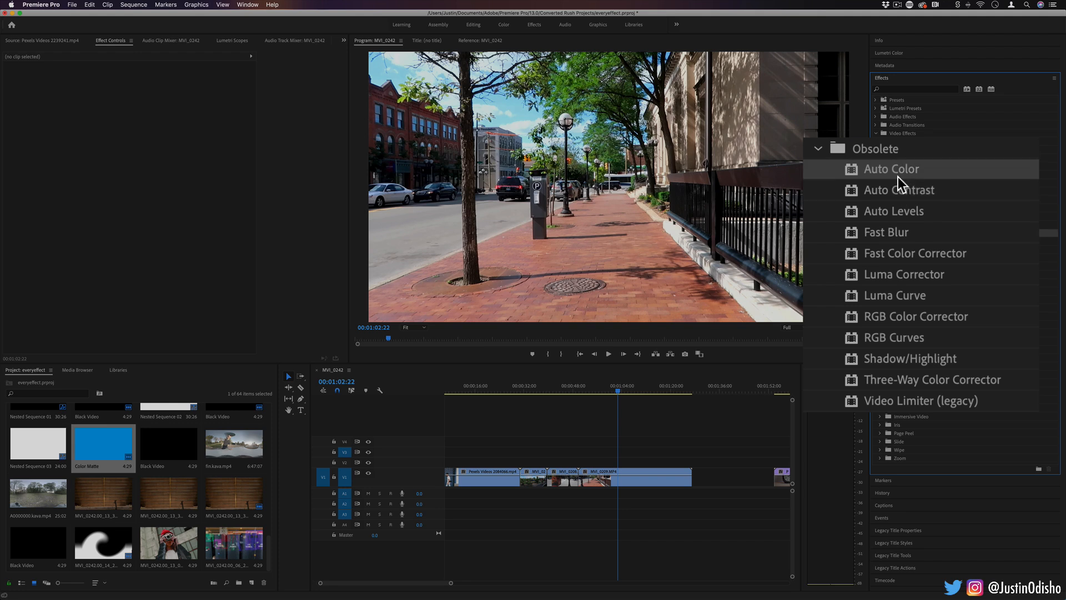
{"action": "mouse_move", "coordinate": [919, 305]}
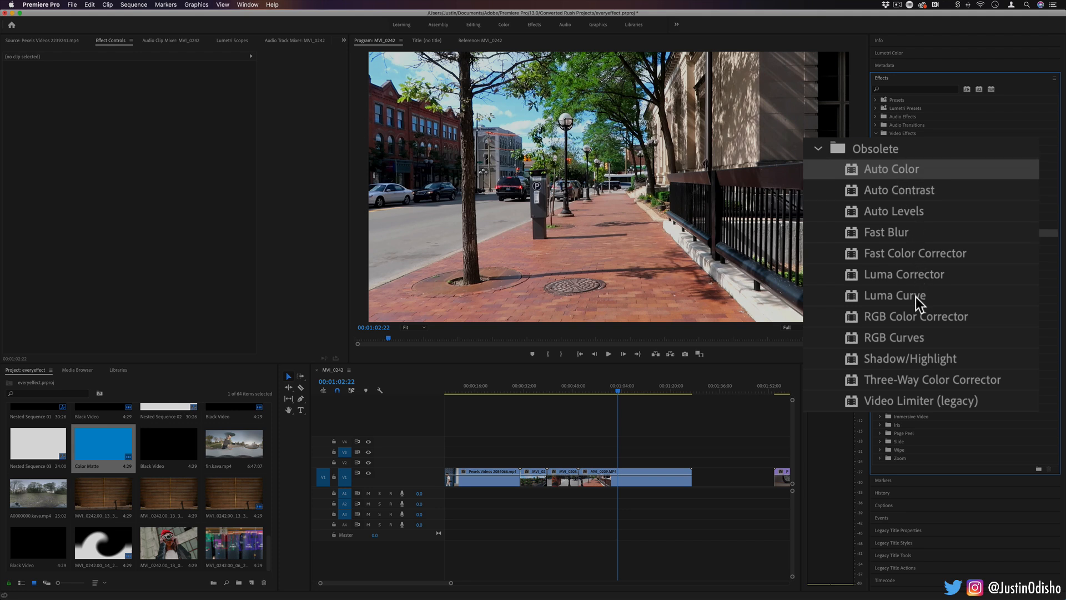
{"action": "mouse_move", "coordinate": [911, 279]}
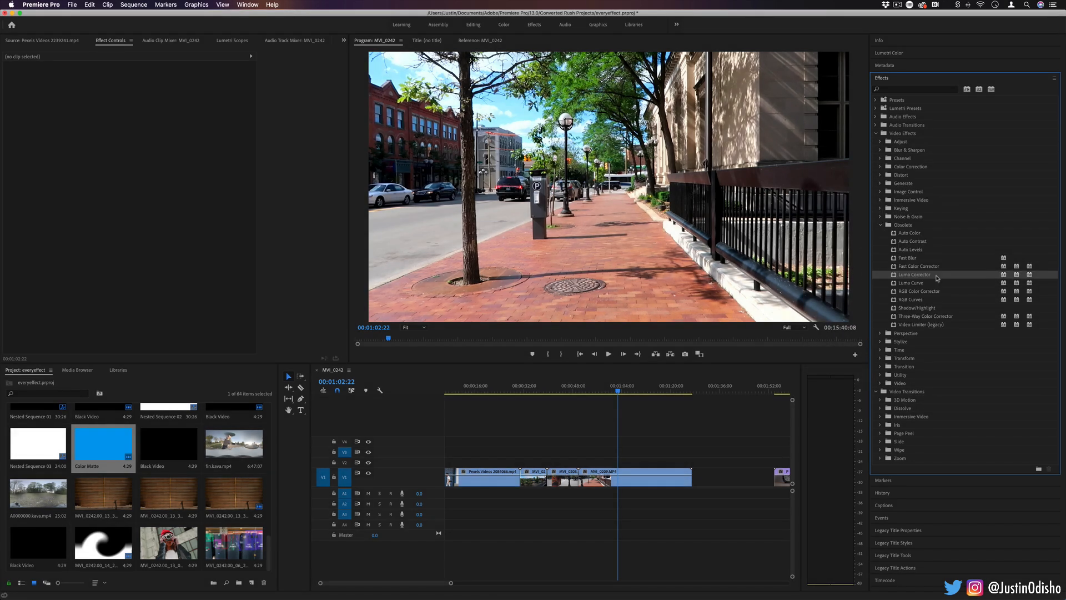
{"action": "mouse_move", "coordinate": [885, 54]}
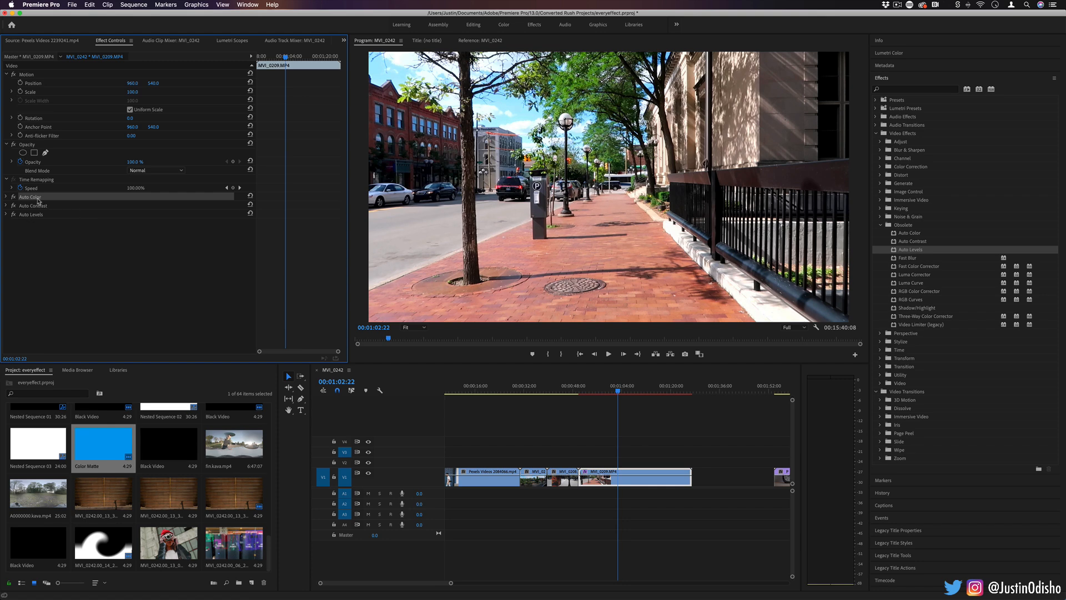
Step: On the street clip's Auto Color, raise Black Clip and enable Snap Neutral Midtones
{"action": "left_click", "coordinate": [232, 40]}
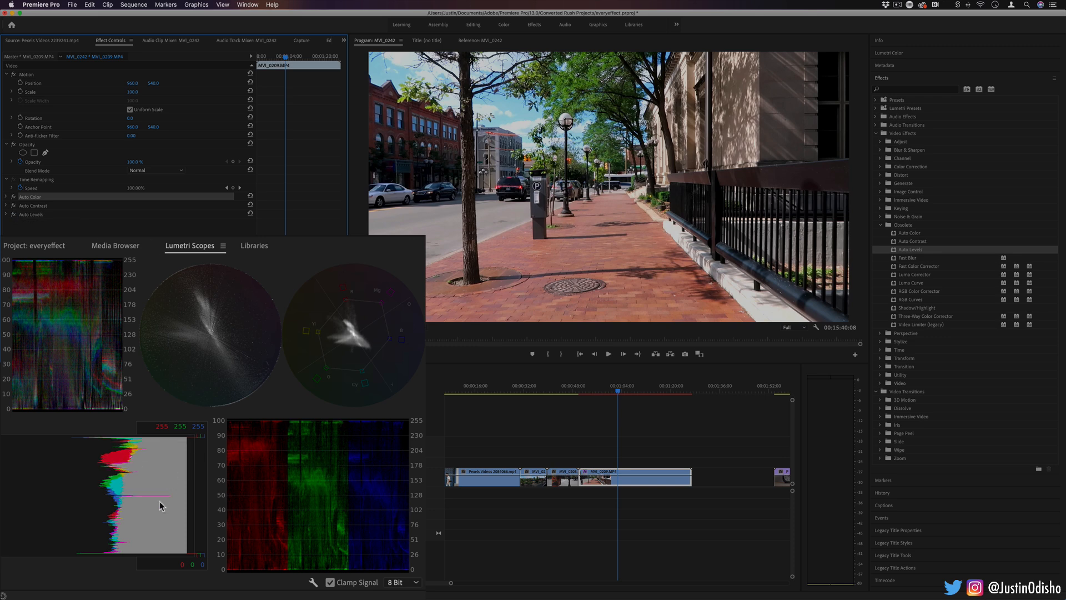
{"action": "left_click", "coordinate": [7, 197]}
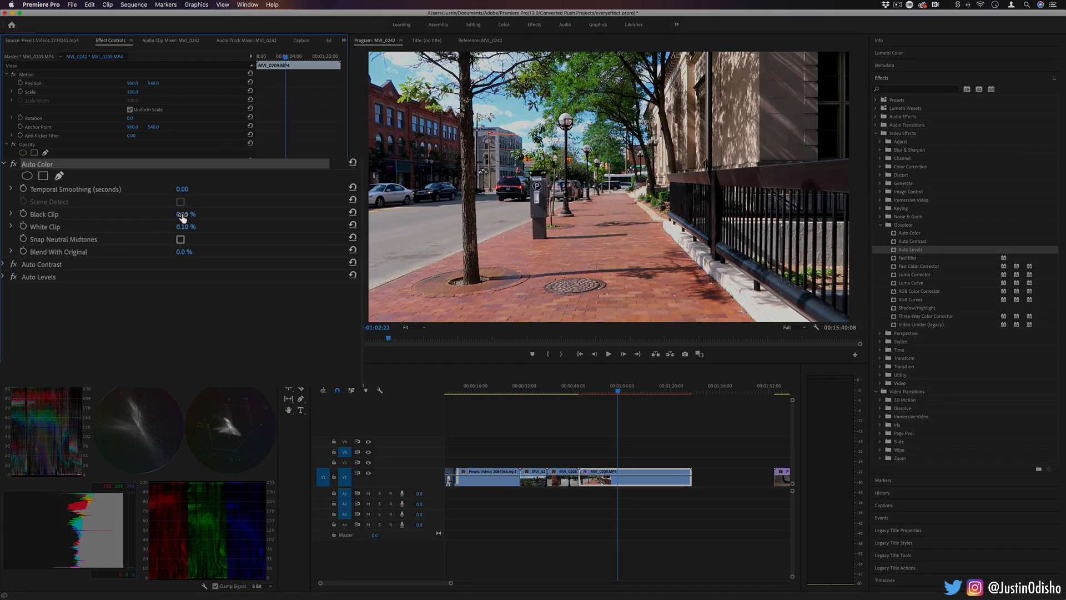
{"action": "left_click_drag", "start_coordinate": [184, 213], "coordinate": [187, 208]}
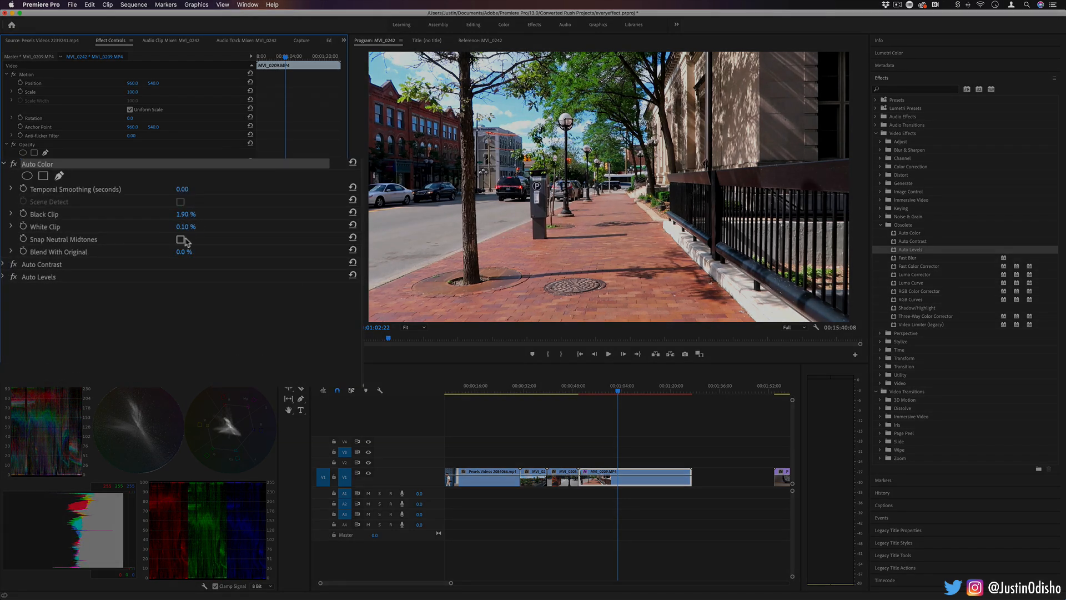
{"action": "left_click", "coordinate": [181, 239]}
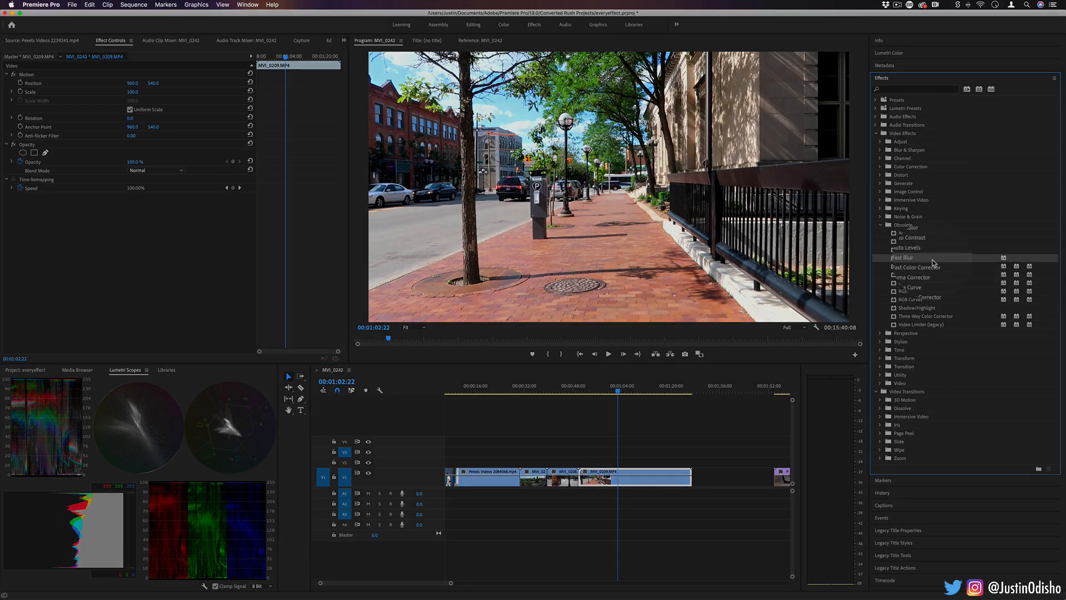
Step: Apply Fast Blur at blurriness 72 with Repeat Edge Pixels, checking Blur Dimensions
{"action": "double_click", "coordinate": [903, 257]}
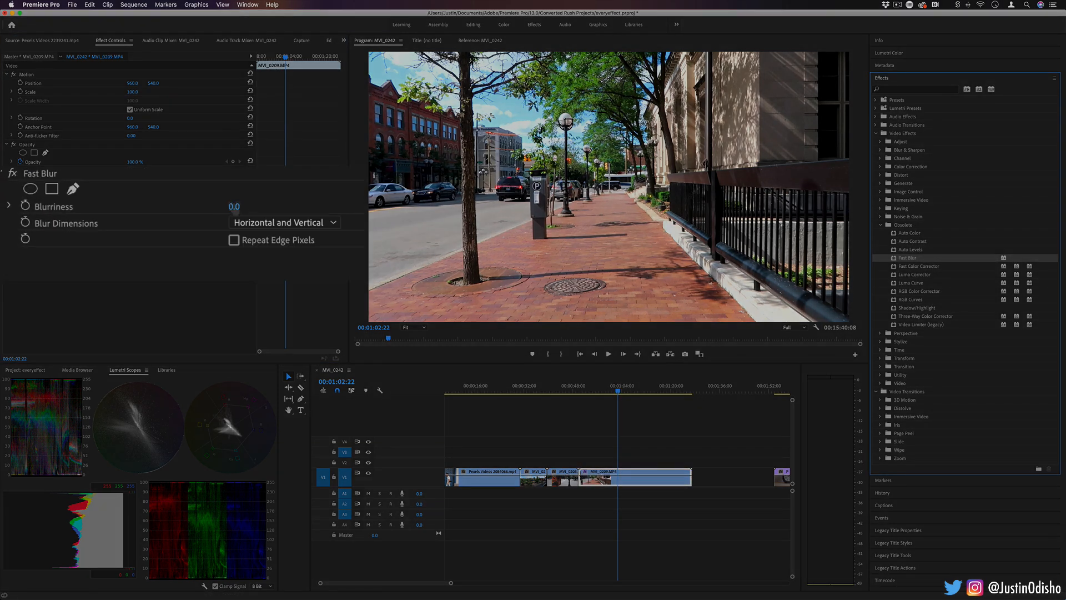
{"action": "left_click", "coordinate": [234, 240]}
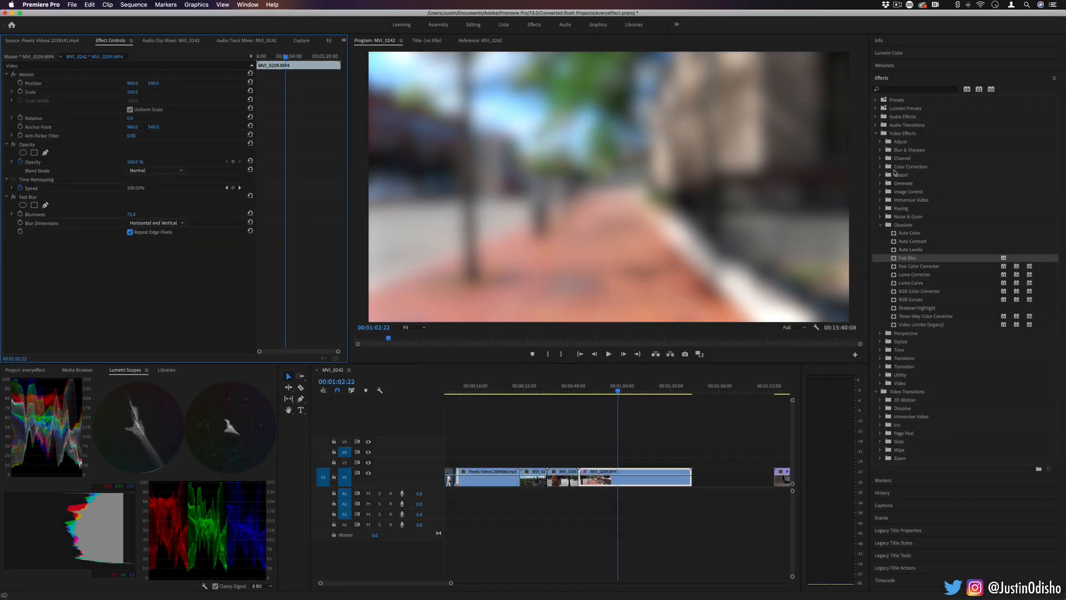
{"action": "left_click", "coordinate": [903, 225]}
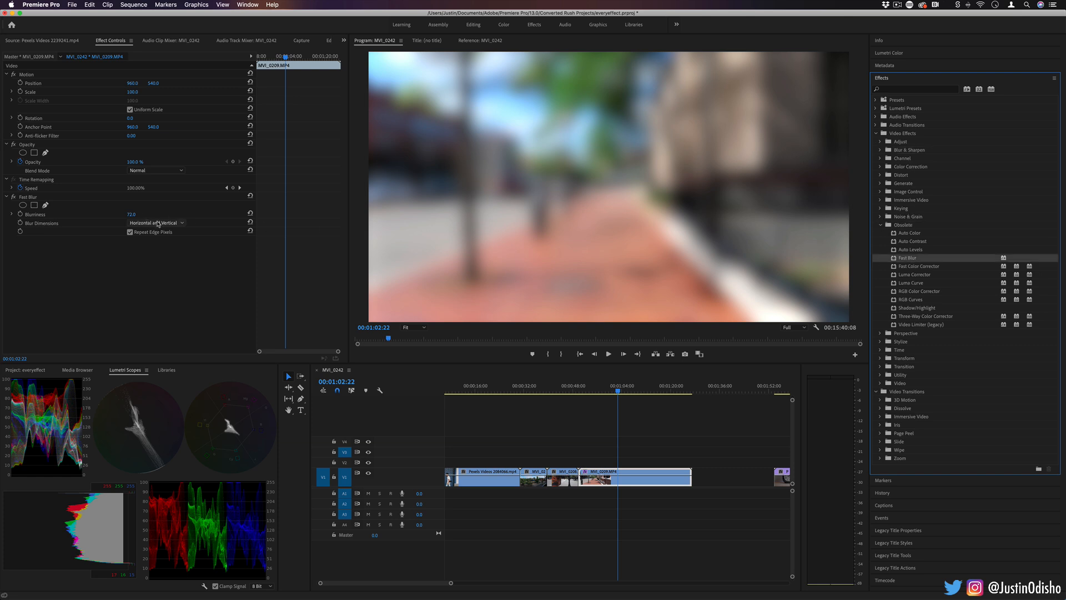
{"action": "left_click", "coordinate": [155, 222]}
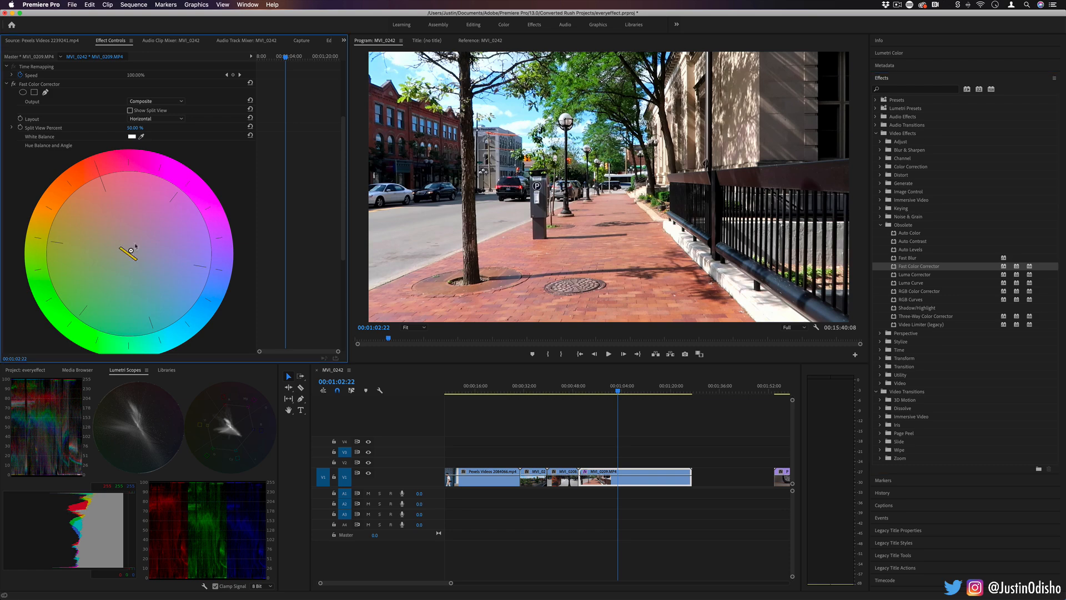
Step: Push Fast Color Corrector's hue balance toward magenta and back, then view Lumetri RGB Curves
{"action": "left_click_drag", "start_coordinate": [129, 251], "coordinate": [182, 193]}
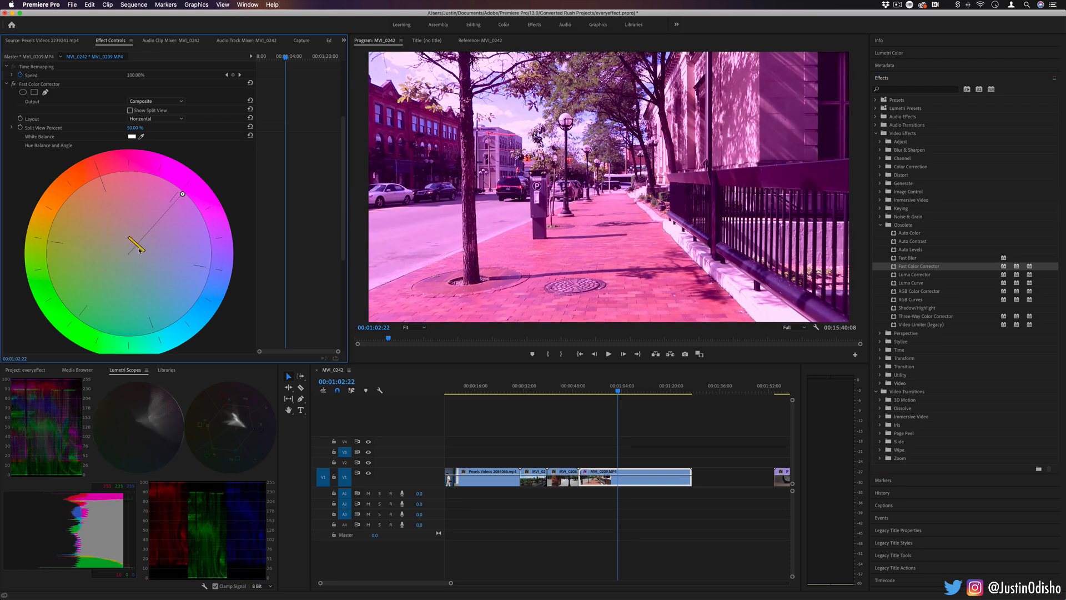
{"action": "left_click_drag", "start_coordinate": [139, 245], "coordinate": [133, 253]}
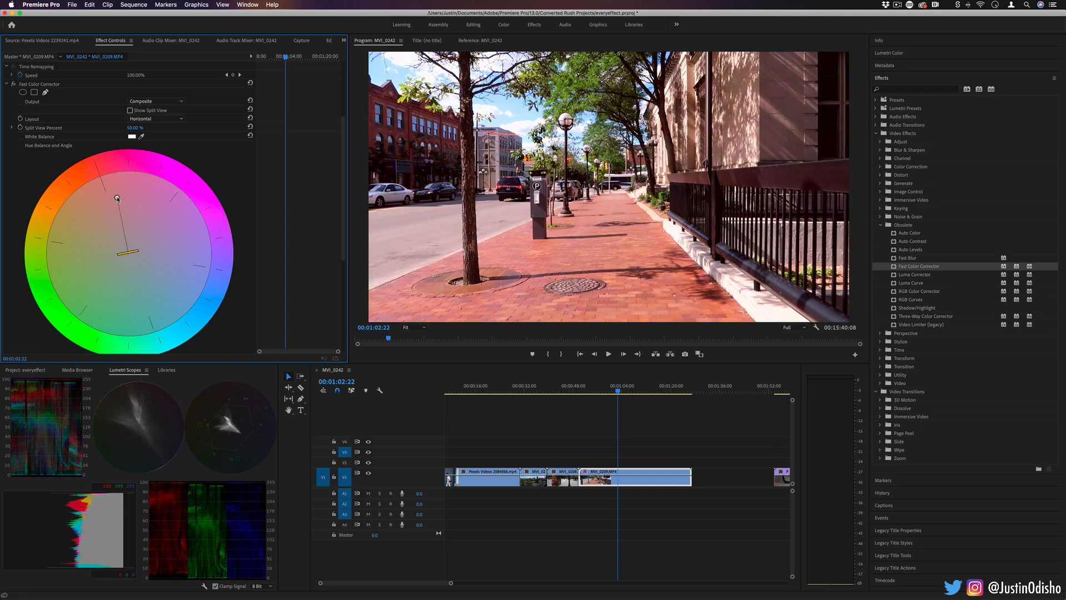
{"action": "left_click", "coordinate": [888, 54]}
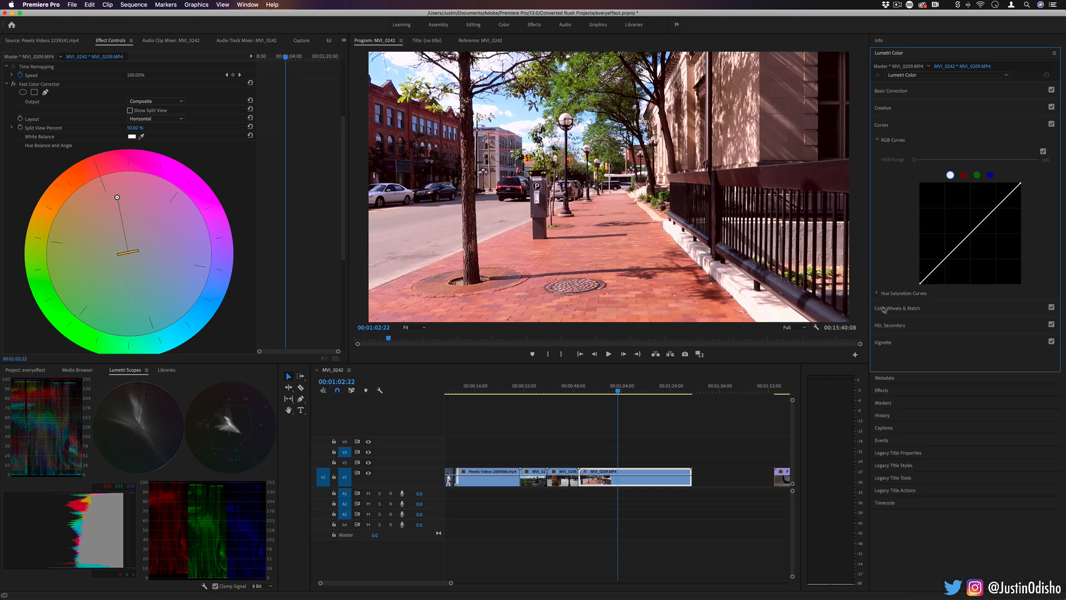
{"action": "left_click", "coordinate": [890, 324]}
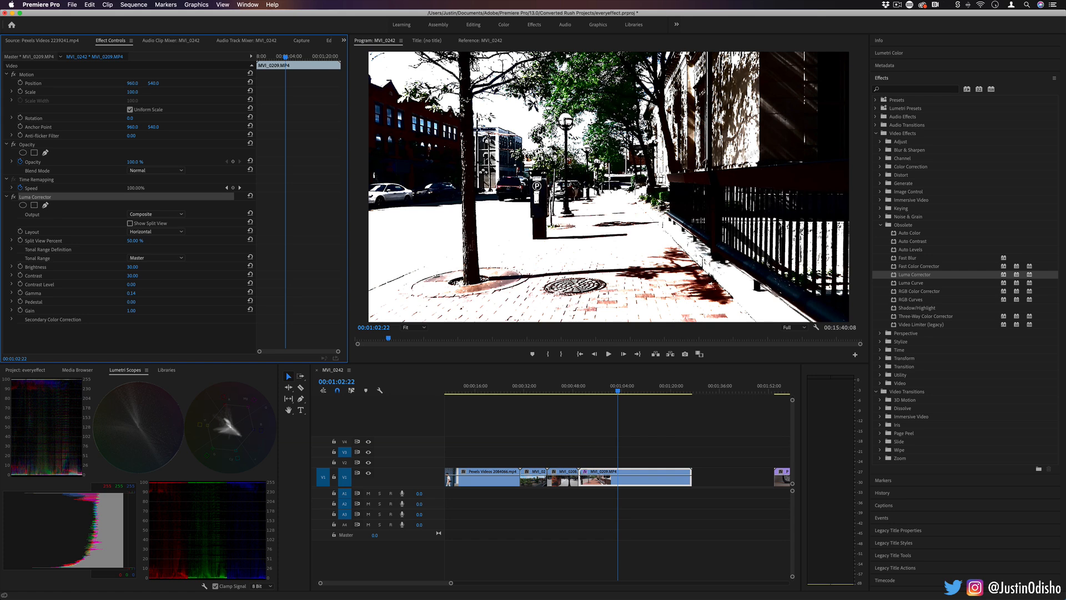
{"action": "mouse_move", "coordinate": [98, 518]}
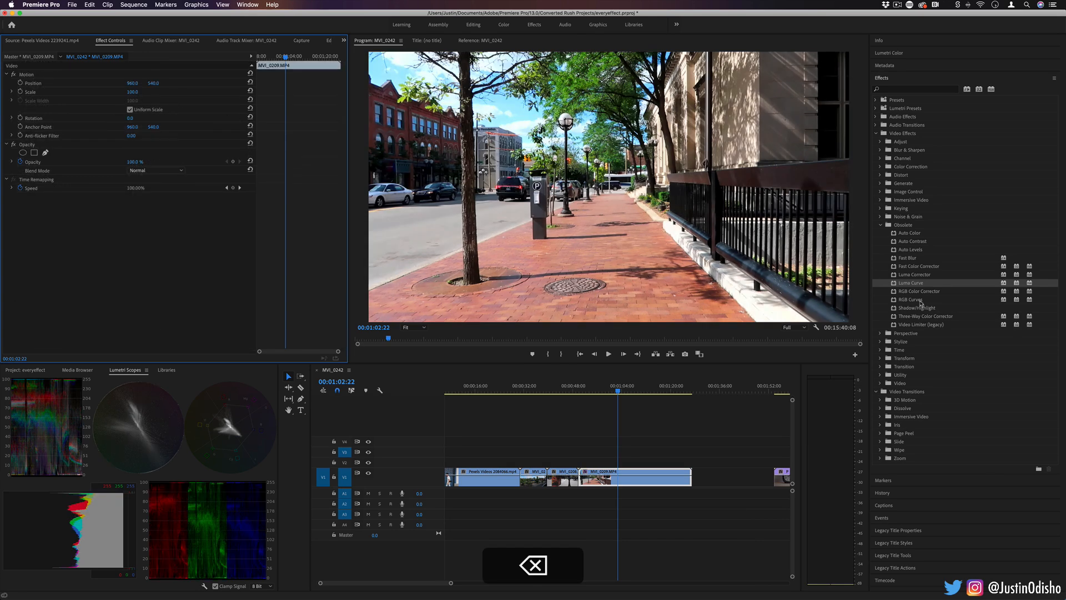
Step: Apply RGB Curves to the street clip and bend the green curve for magenta
{"action": "double_click", "coordinate": [910, 299]}
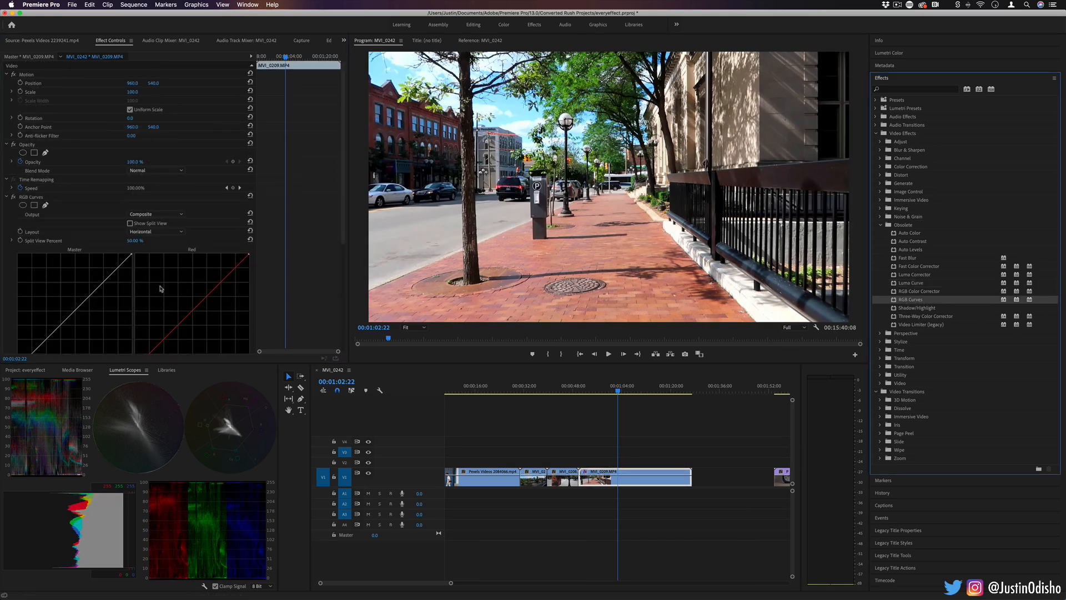
{"action": "scroll", "scroll_direction": "down", "scroll_amount": 3}
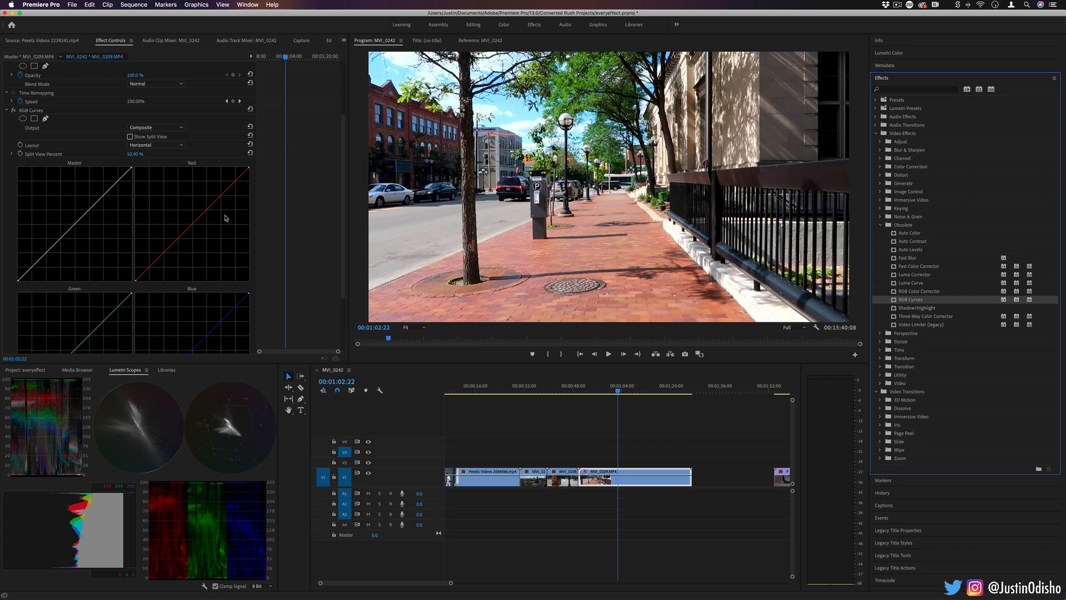
{"action": "mouse_move", "coordinate": [181, 228]}
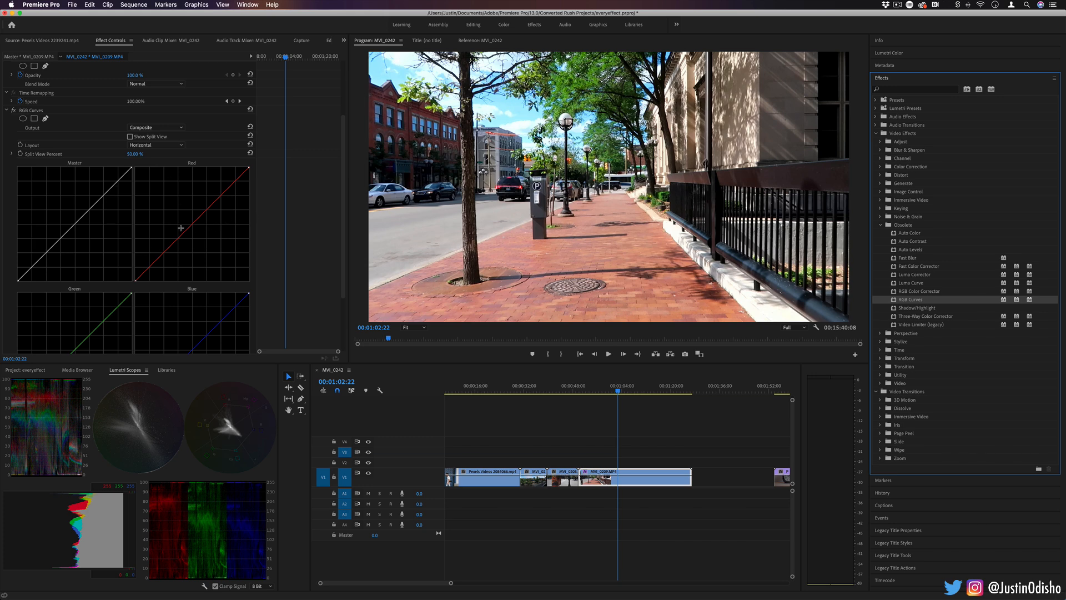
{"action": "mouse_move", "coordinate": [84, 237]}
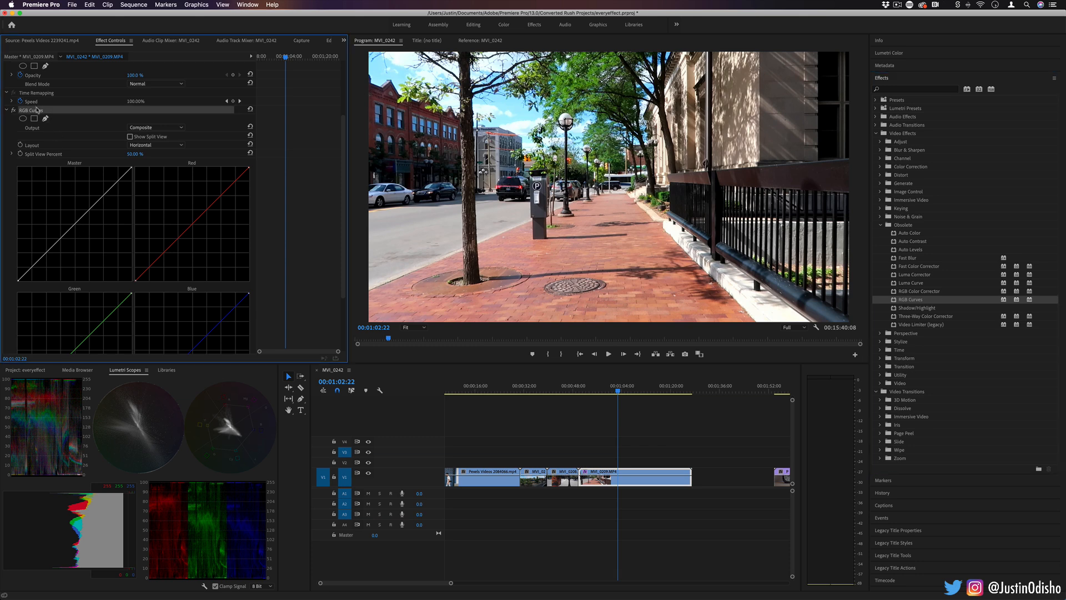
{"action": "scroll", "scroll_direction": "down", "scroll_amount": 3}
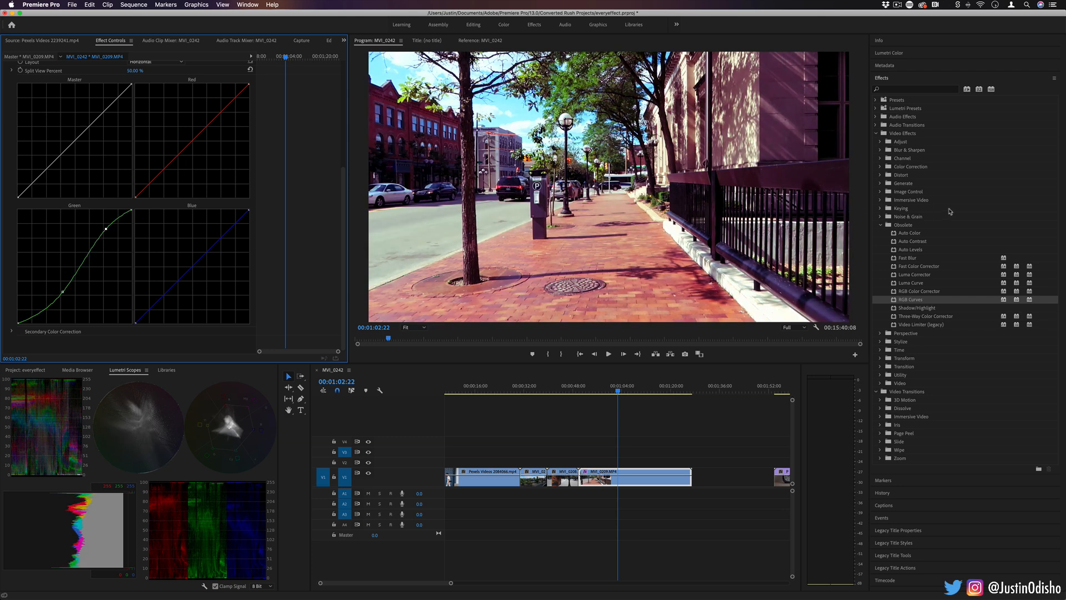
{"action": "left_click", "coordinate": [884, 54]}
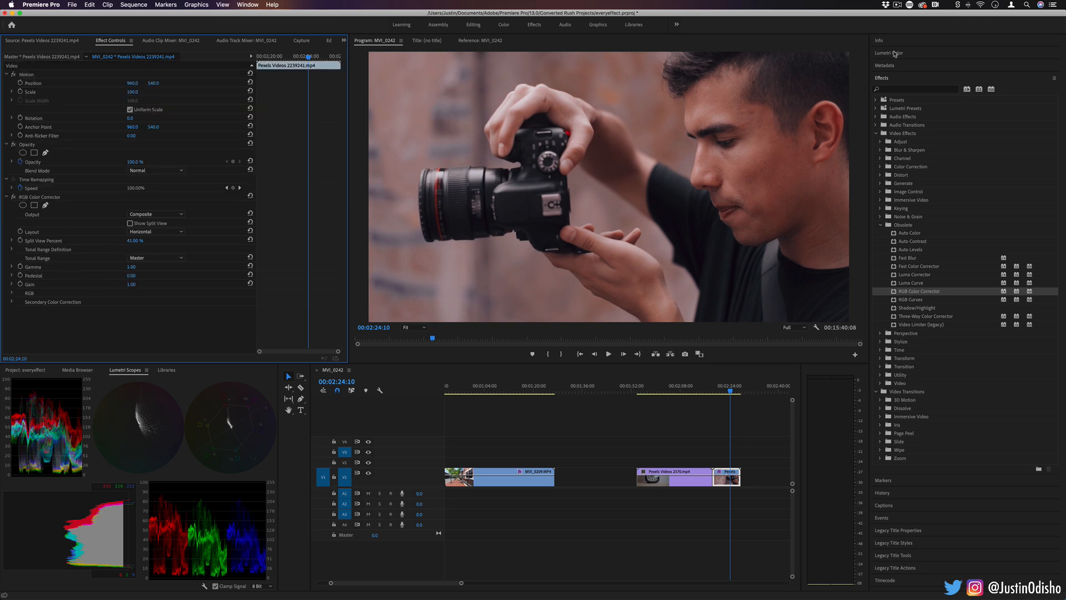
Step: Use RGB Color Corrector highlights to darken the camera-man clip with red highlights
{"action": "left_click", "coordinate": [888, 54]}
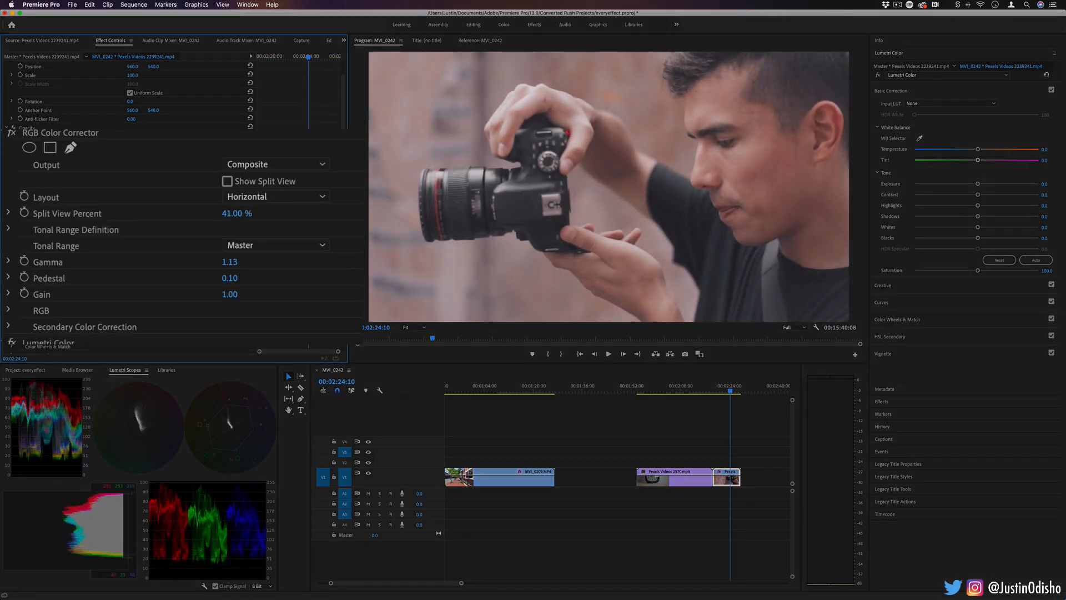
{"action": "left_click_drag", "start_coordinate": [230, 261], "coordinate": [224, 263]}
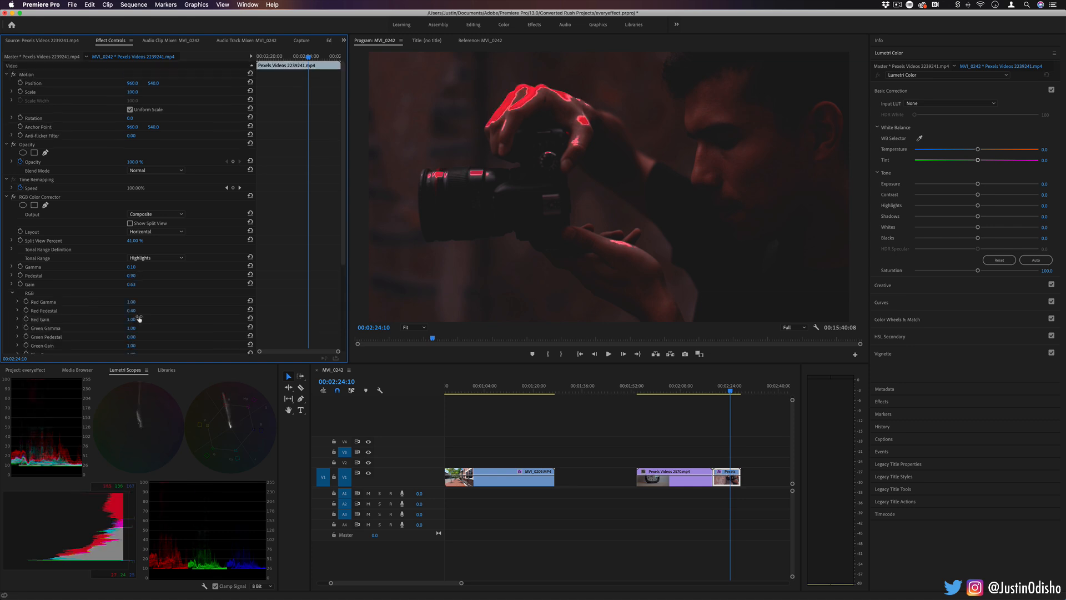
{"action": "scroll", "scroll_direction": "down", "scroll_amount": 3}
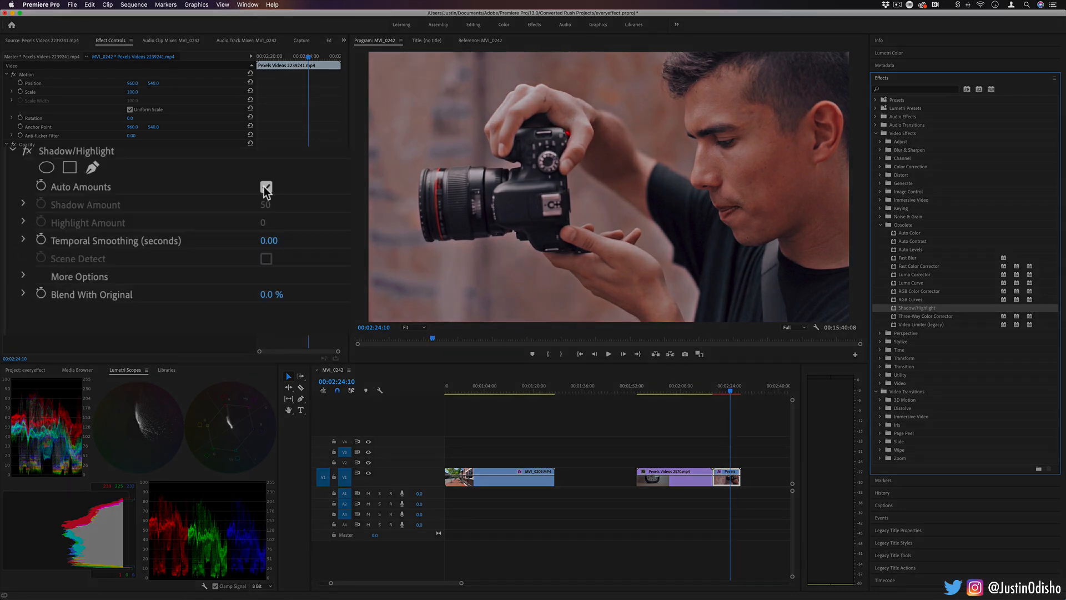
Step: Disable Auto Amounts, set Shadow Amount to 33, and show the MVI_0207 building clip
{"action": "left_click", "coordinate": [266, 187]}
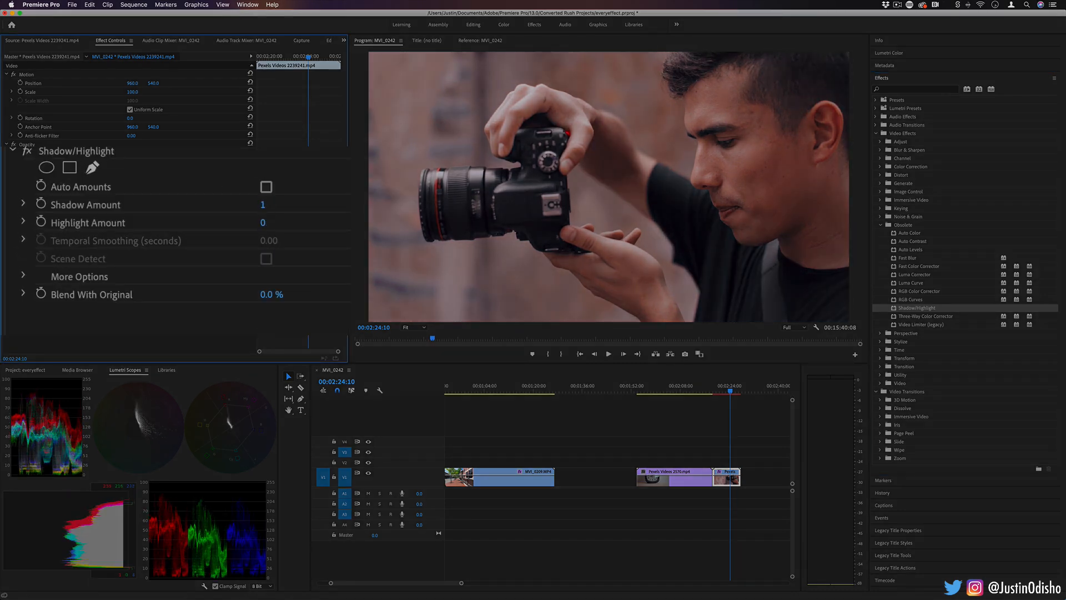
{"action": "left_click_drag", "start_coordinate": [263, 204], "coordinate": [284, 204]}
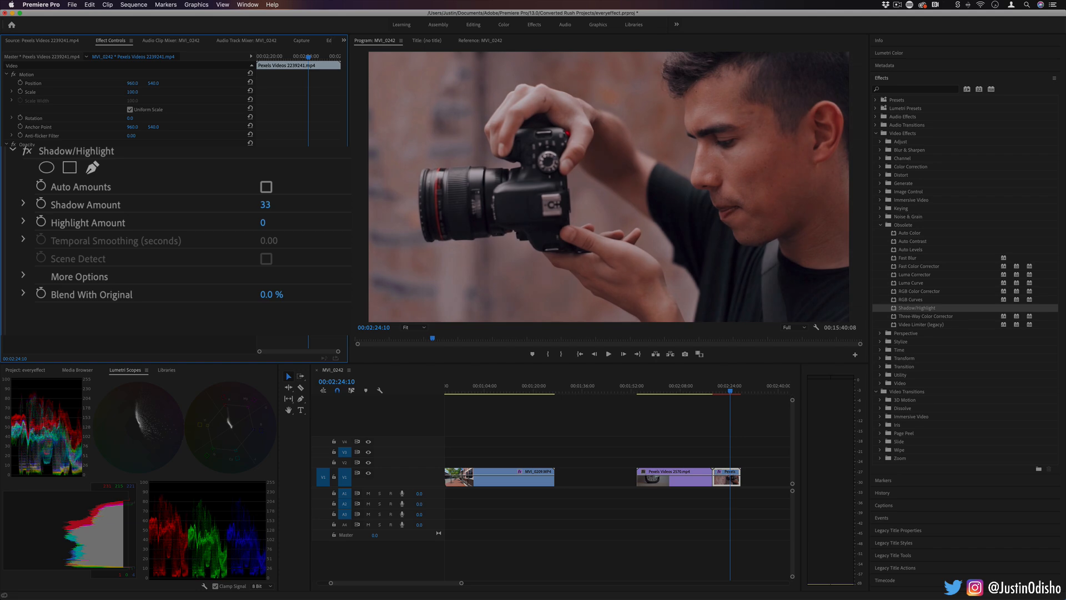
{"action": "left_click_drag", "start_coordinate": [263, 222], "coordinate": [285, 222]}
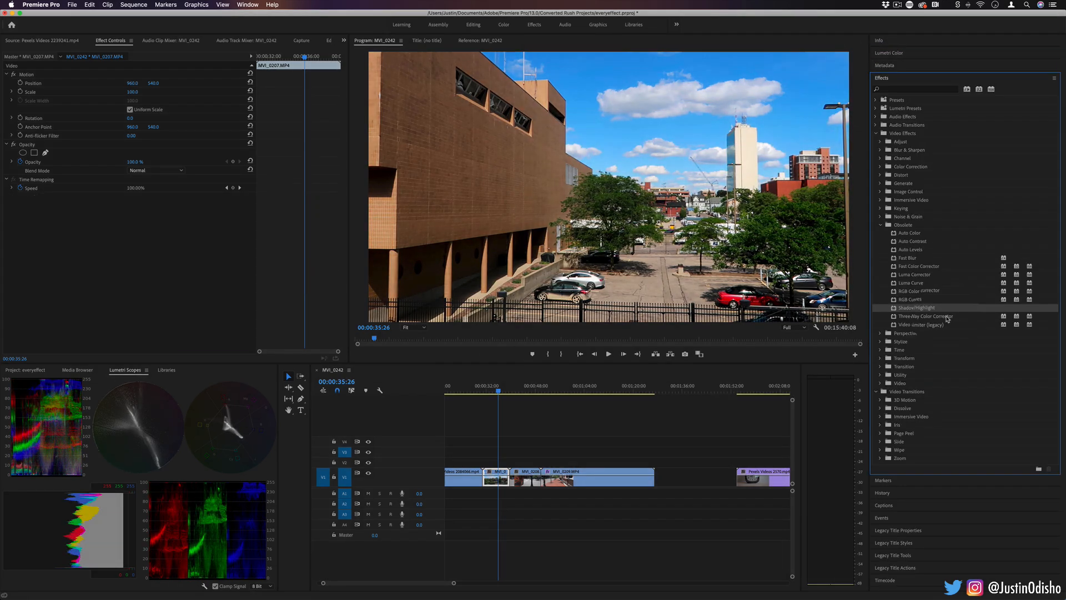
Step: Apply Three-Way Color Corrector and shift shadows, midtones and highlights toward magenta
{"action": "left_click_drag", "start_coordinate": [924, 316], "coordinate": [499, 479]}
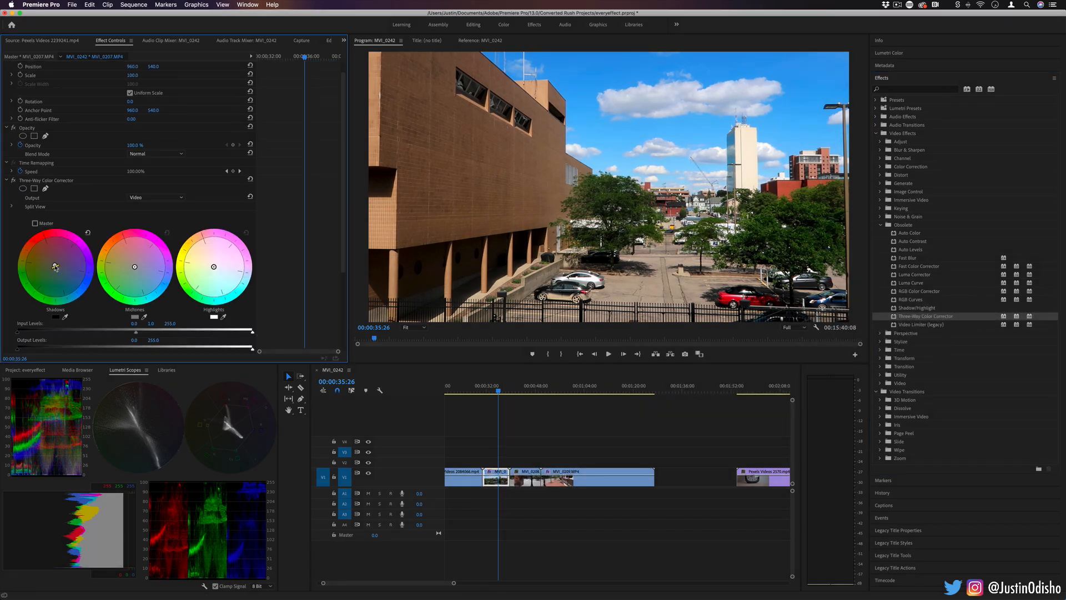
{"action": "left_click_drag", "start_coordinate": [134, 266], "coordinate": [142, 247]}
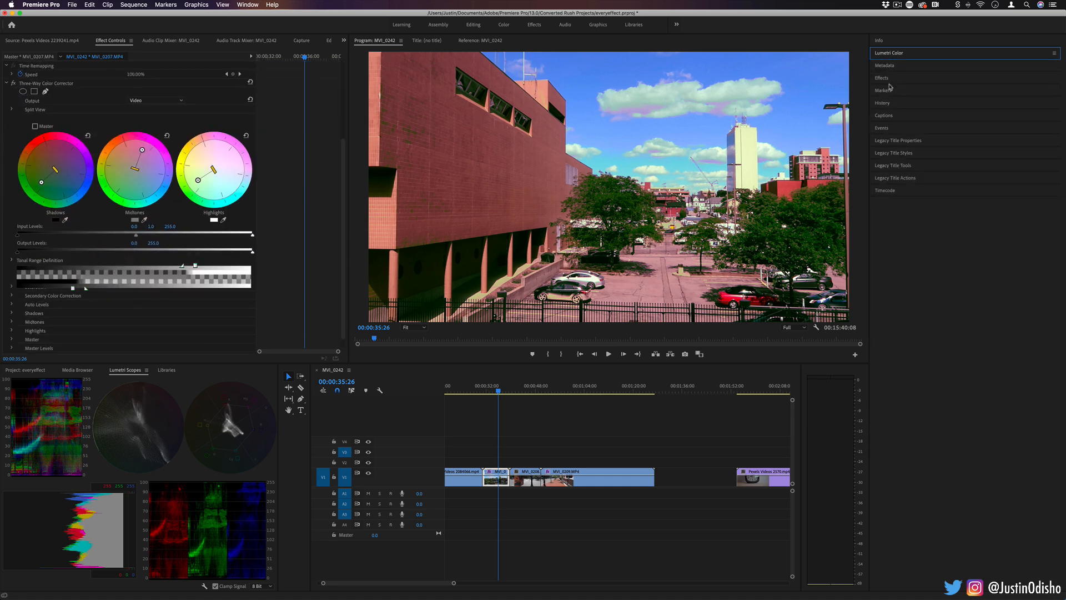
{"action": "left_click", "coordinate": [882, 78]}
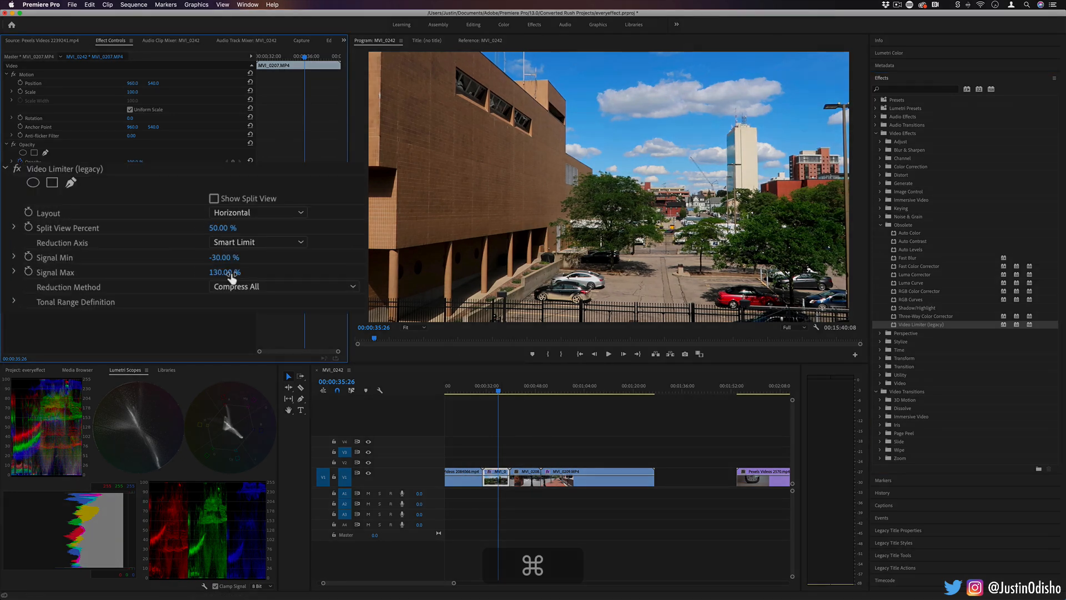
Step: Switch Video Limiter's Reduction Axis to Chroma, then back to Smart Limit
{"action": "left_click", "coordinate": [257, 242]}
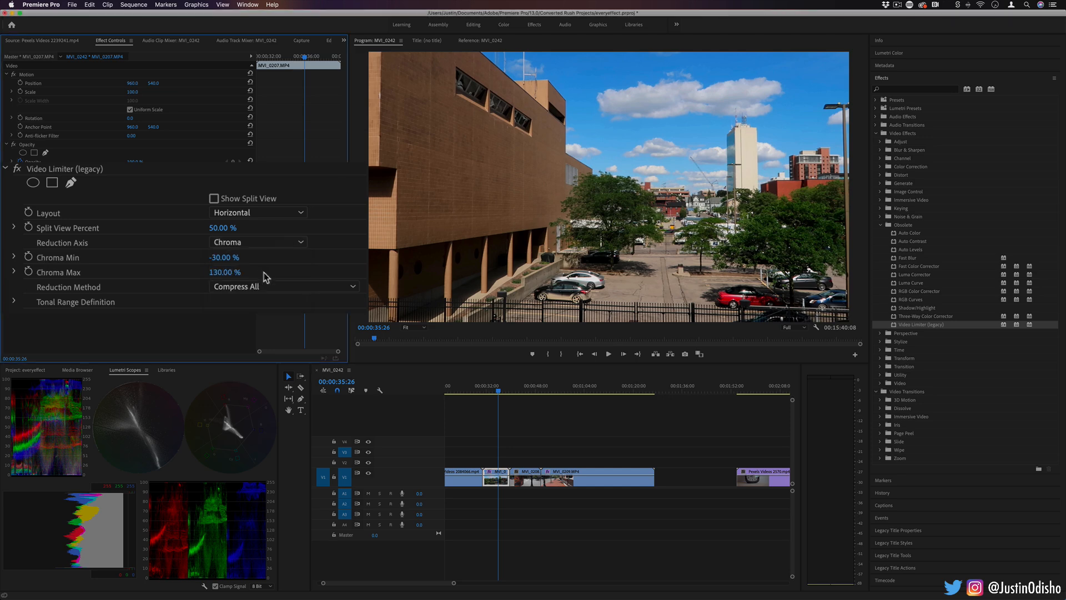
{"action": "left_click", "coordinate": [257, 241]}
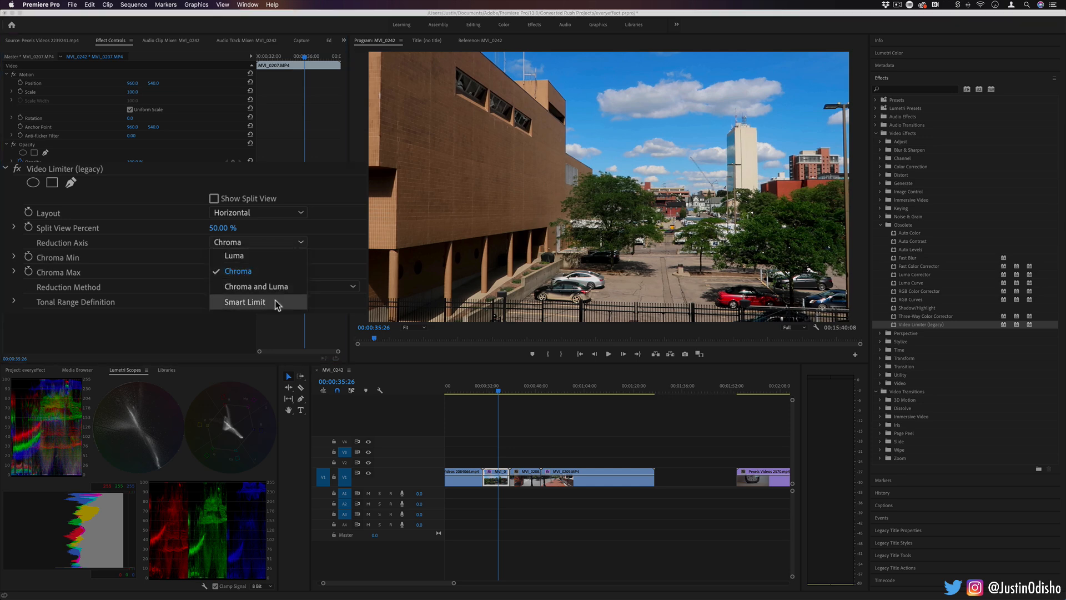
{"action": "left_click", "coordinate": [245, 302]}
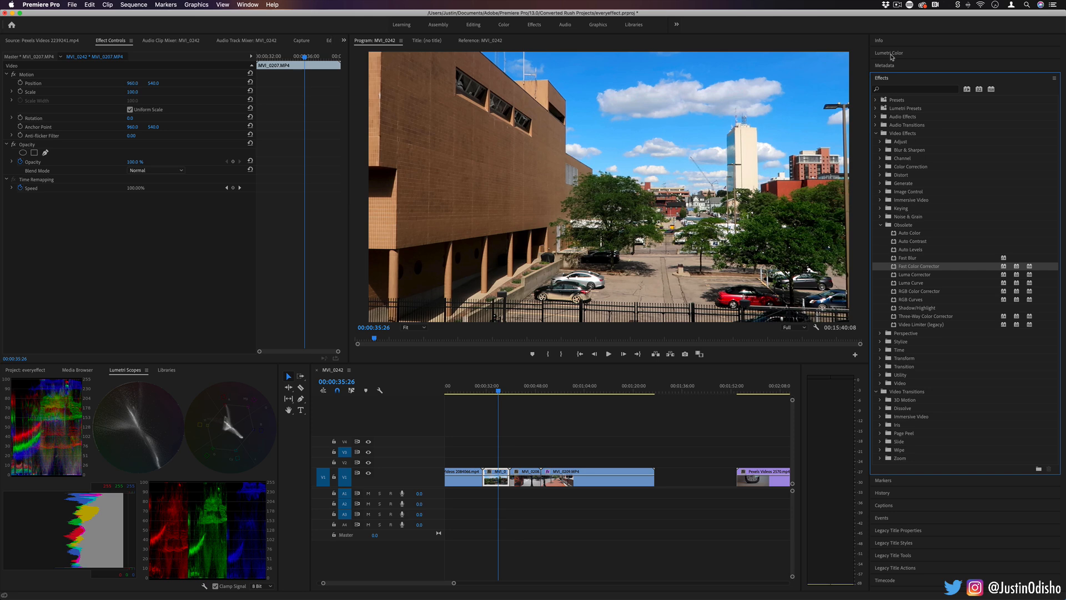
{"action": "left_click", "coordinate": [888, 53]}
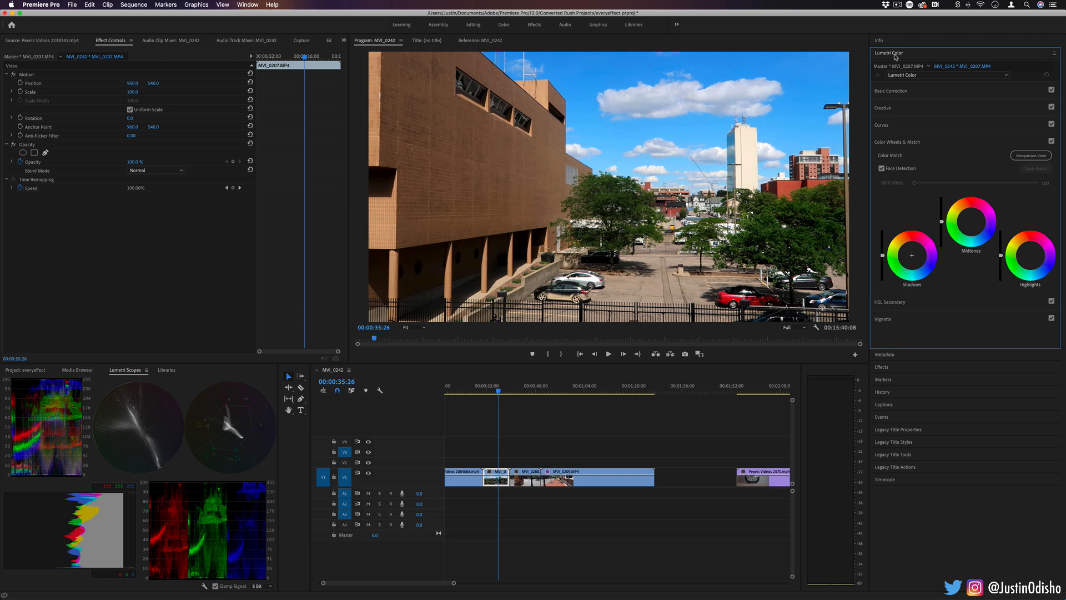
{"action": "left_click", "coordinate": [882, 367]}
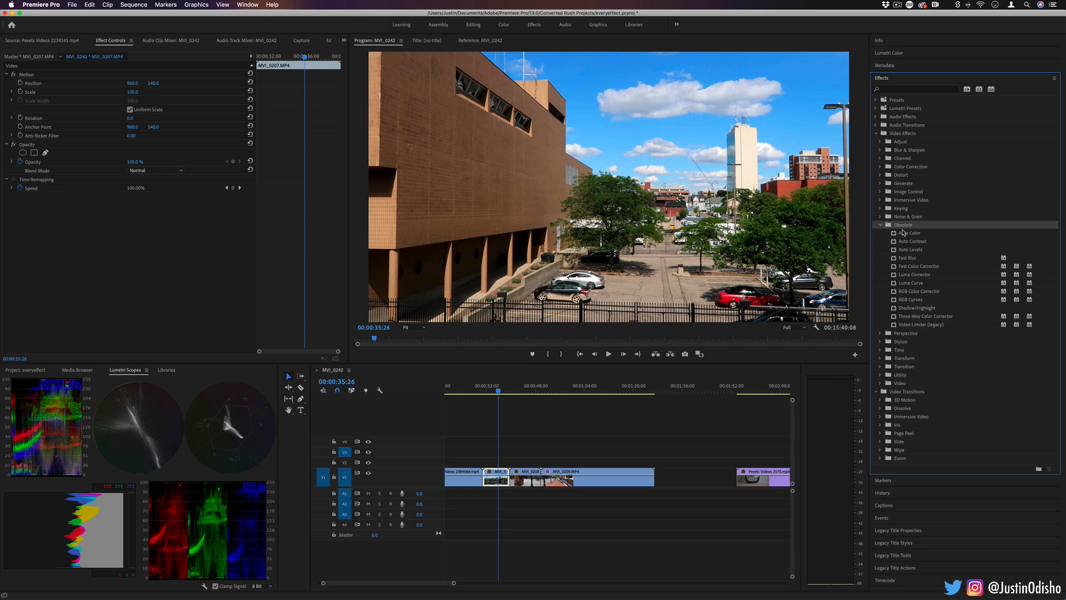